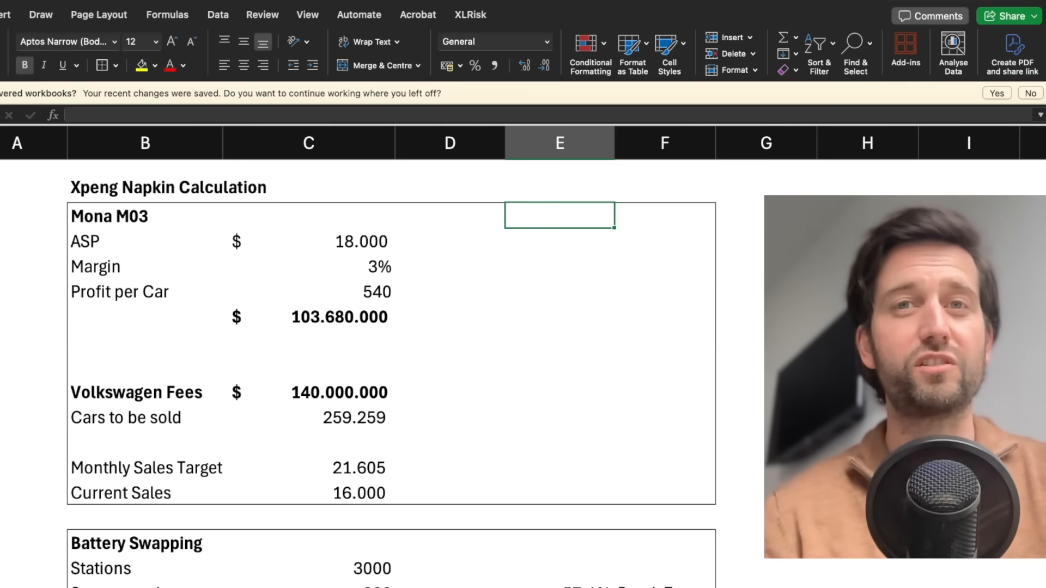
mouse_move(76, 362)
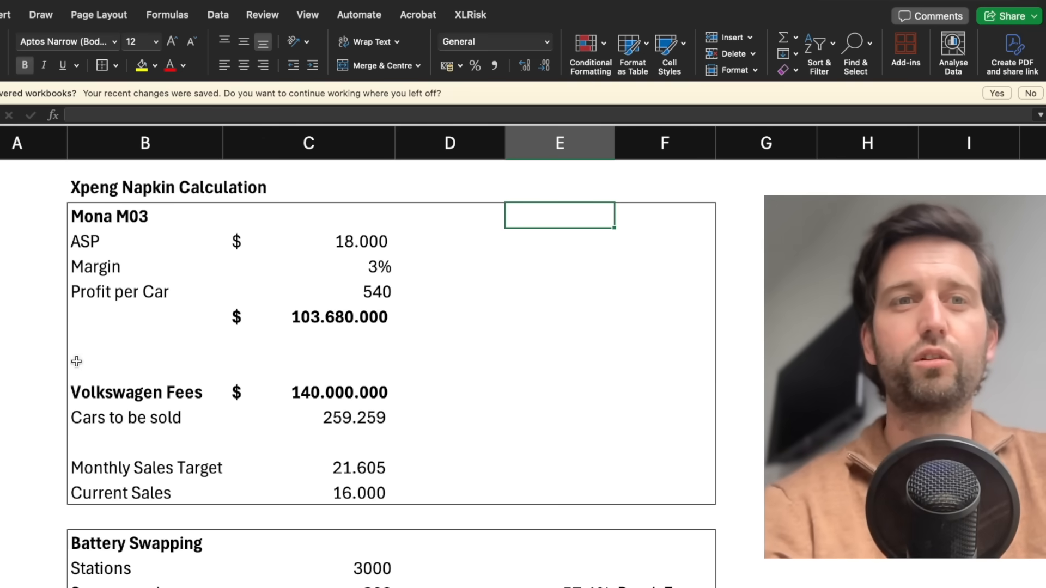
mouse_move(176, 218)
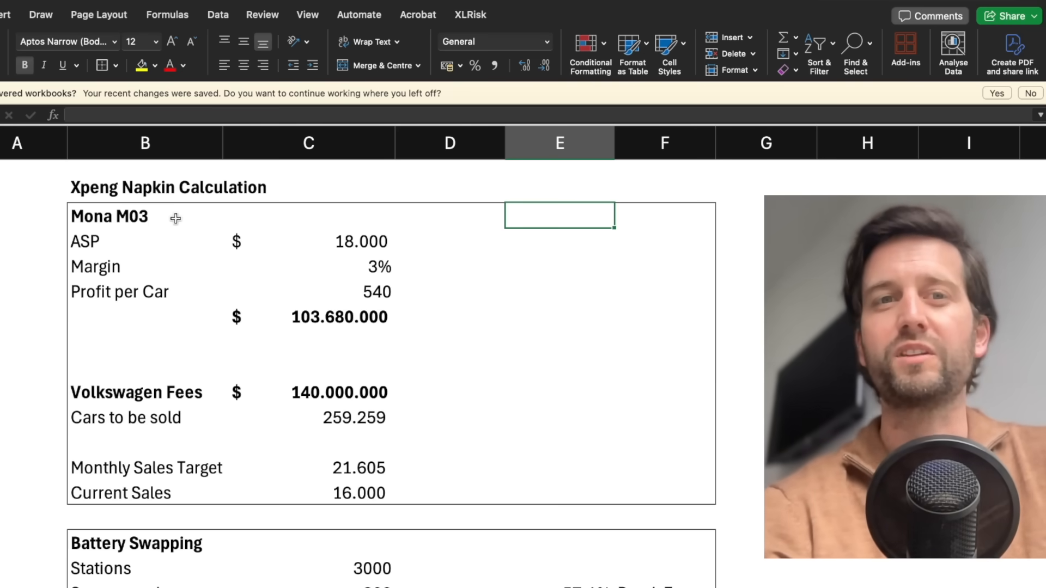
mouse_move(617, 352)
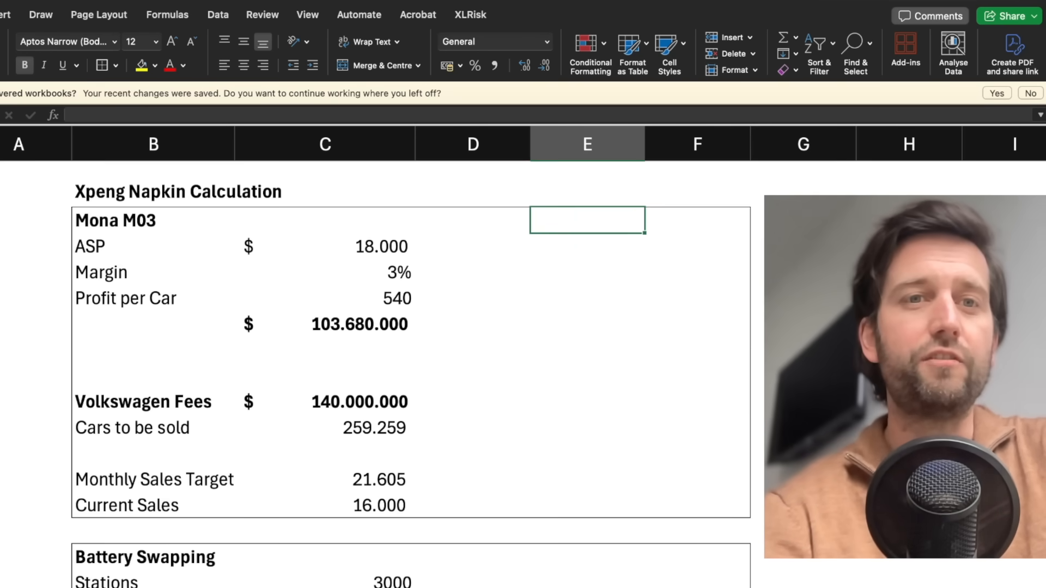
scroll("down", 3)
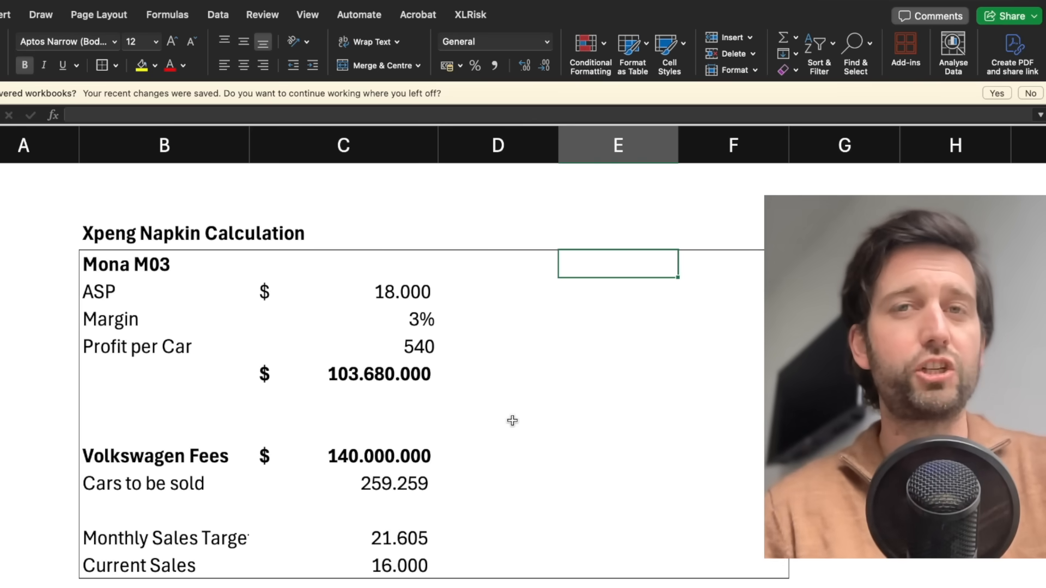
mouse_move(422, 396)
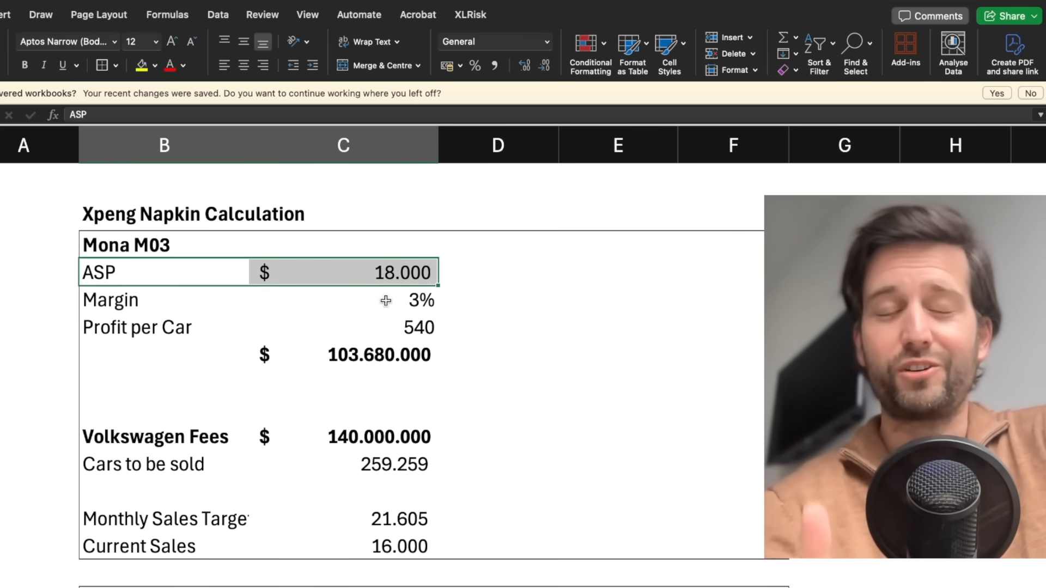
mouse_move(122, 278)
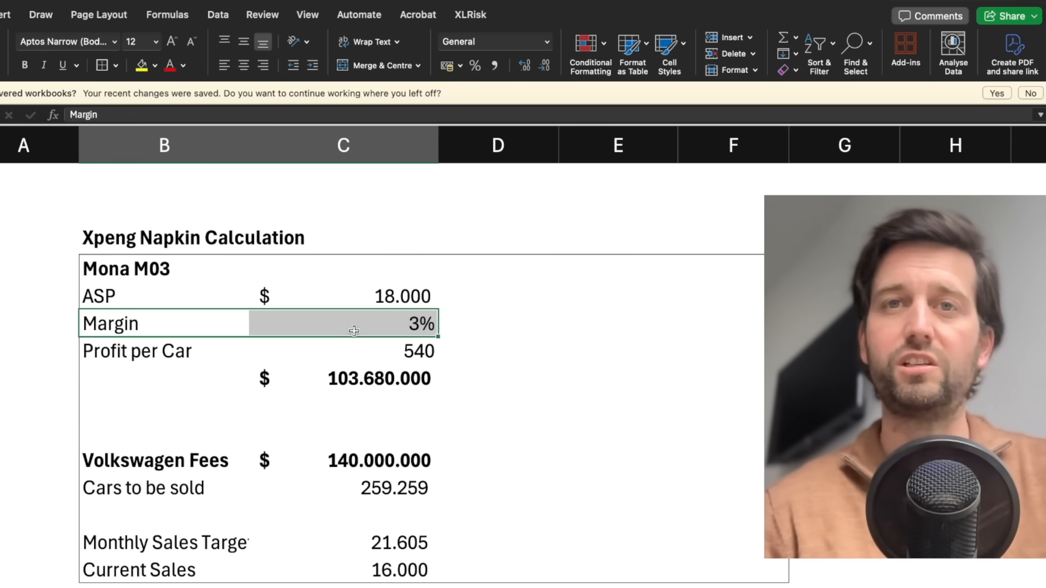
mouse_move(397, 354)
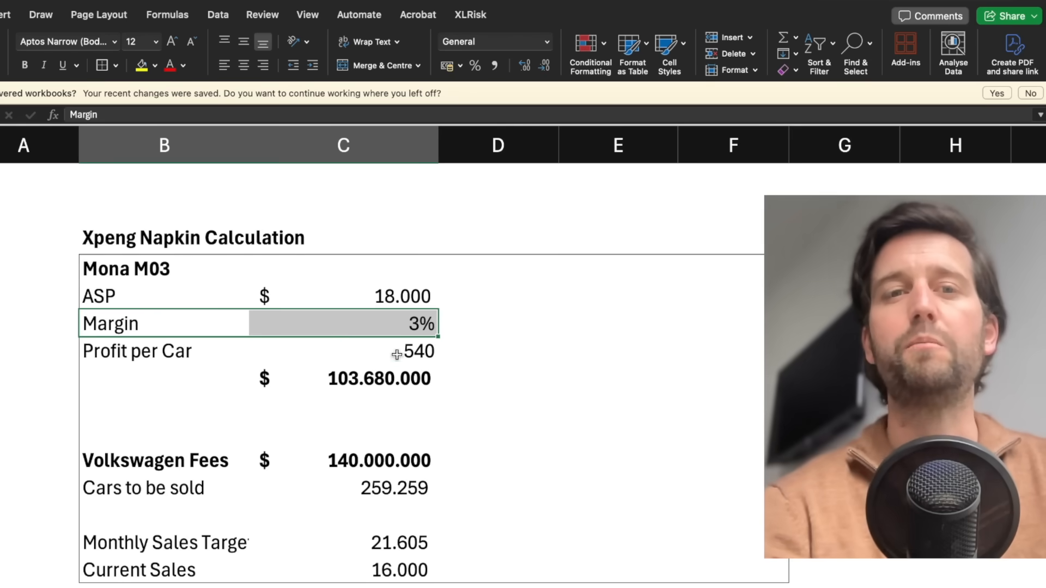
left_click(343, 350)
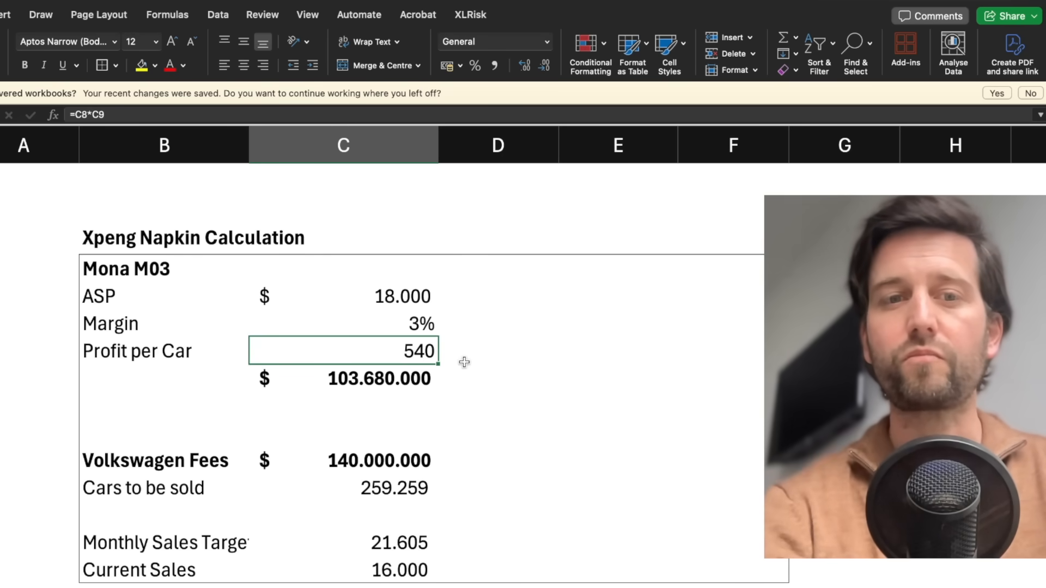
left_click(393, 548)
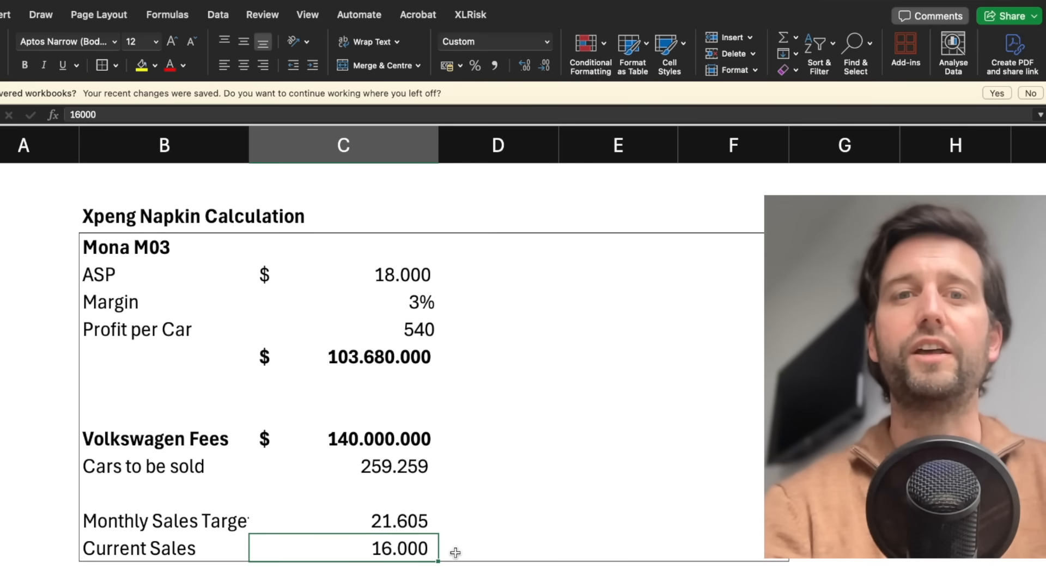
left_click(343, 357)
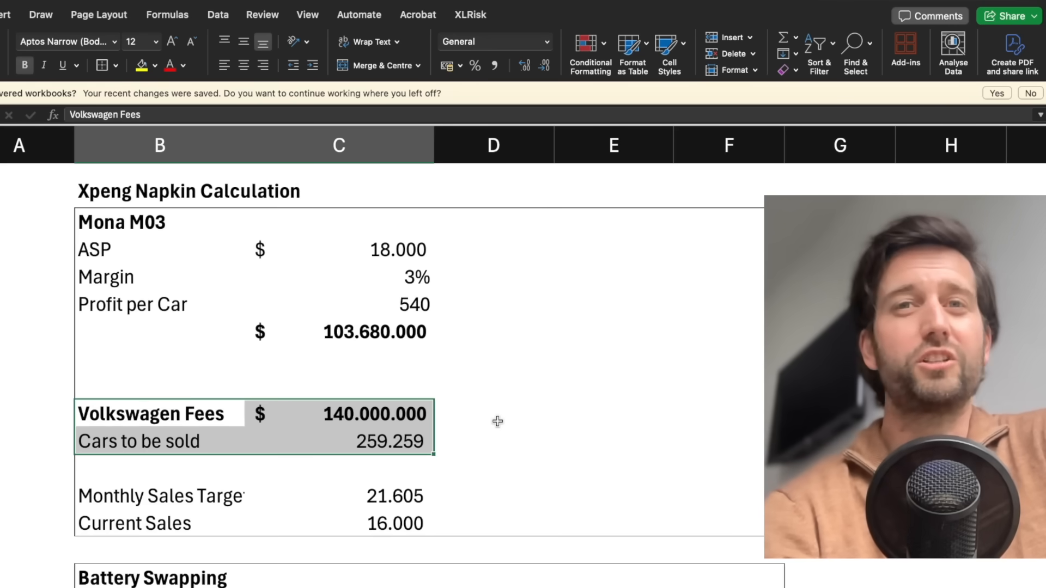
left_click(497, 439)
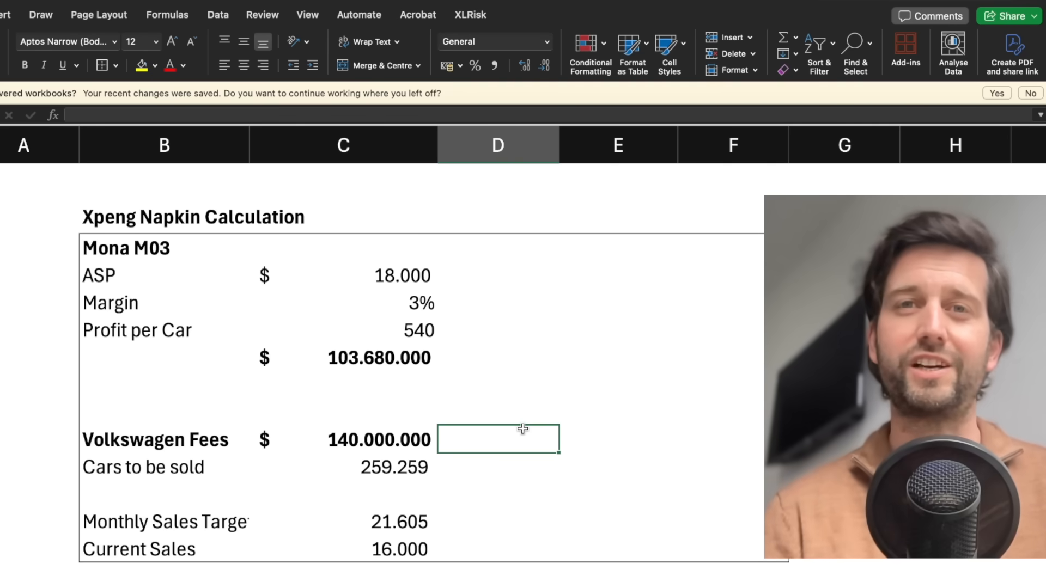
left_click(165, 439)
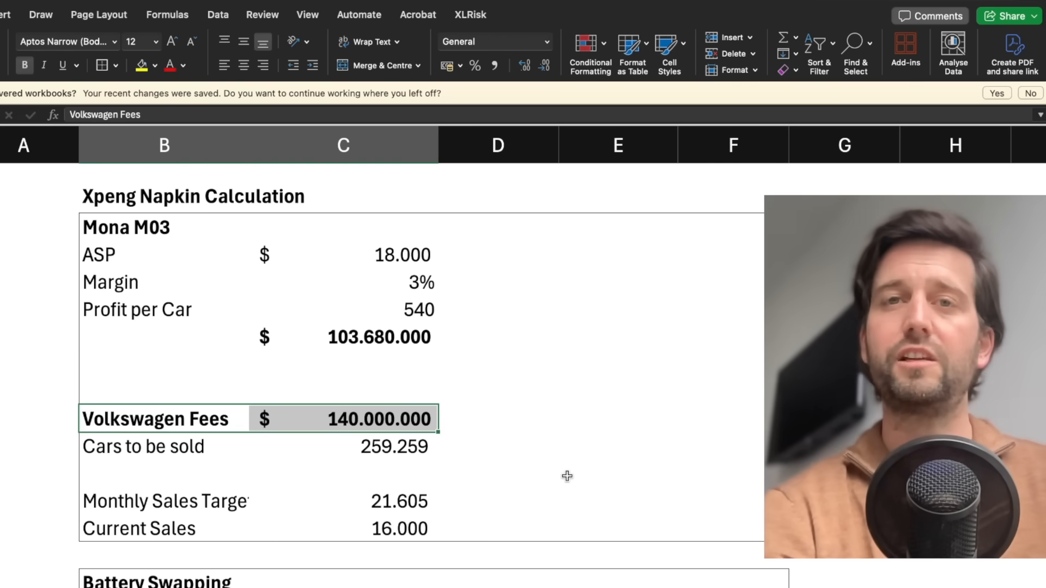
mouse_move(509, 447)
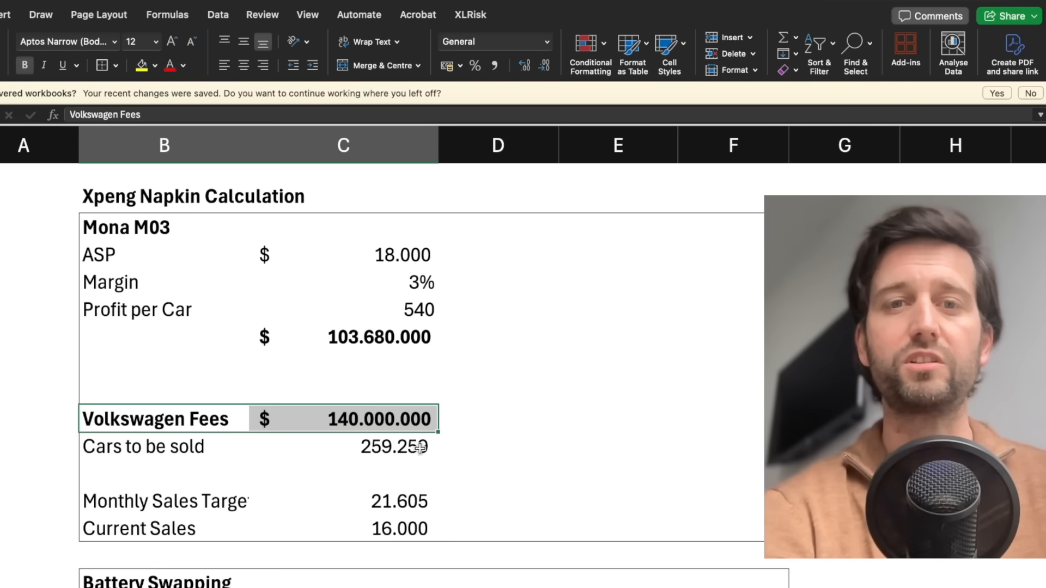
mouse_move(476, 441)
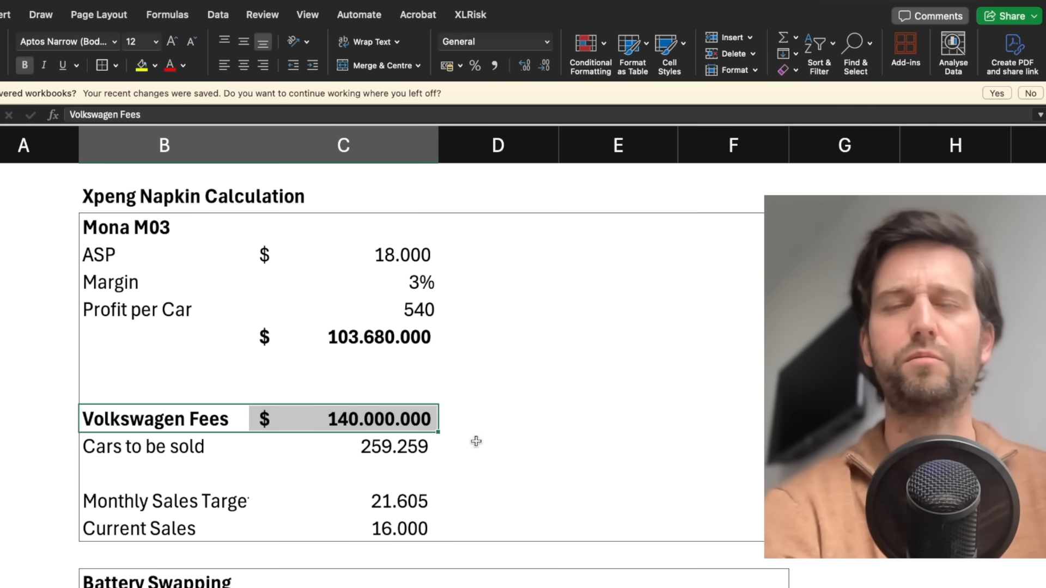
left_click(342, 419)
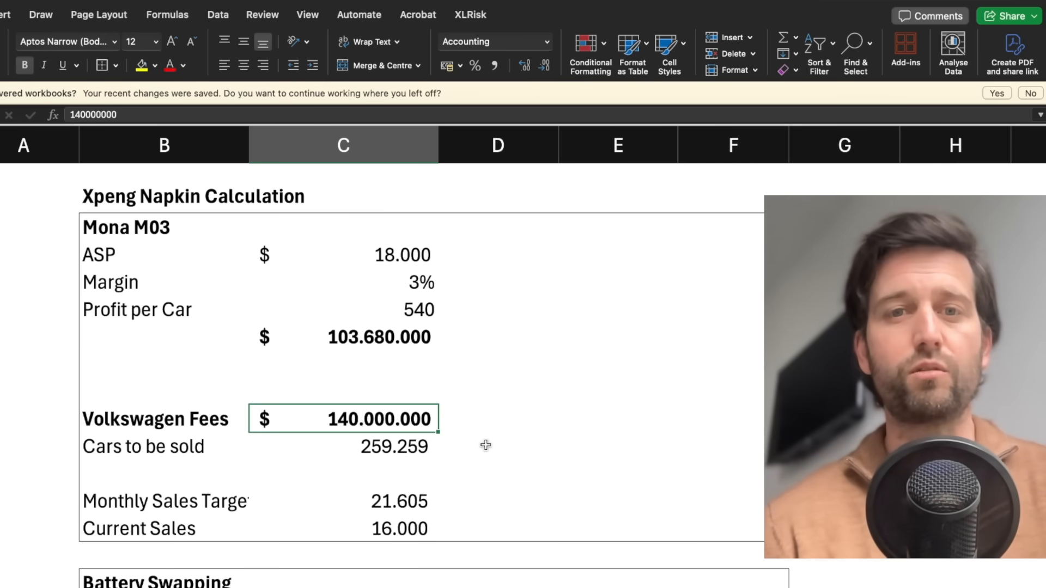
left_click(343, 336)
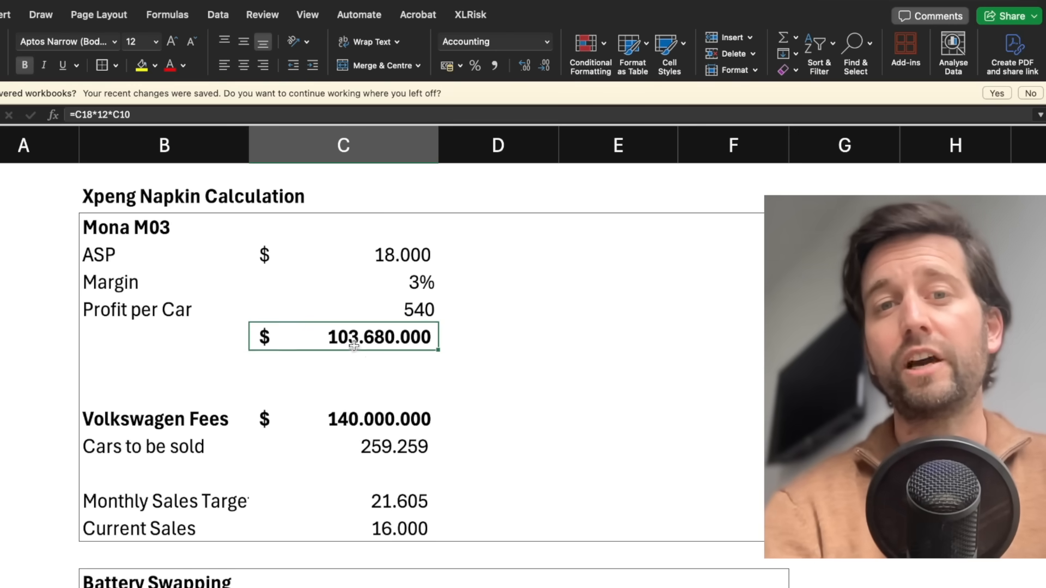
left_click(497, 419)
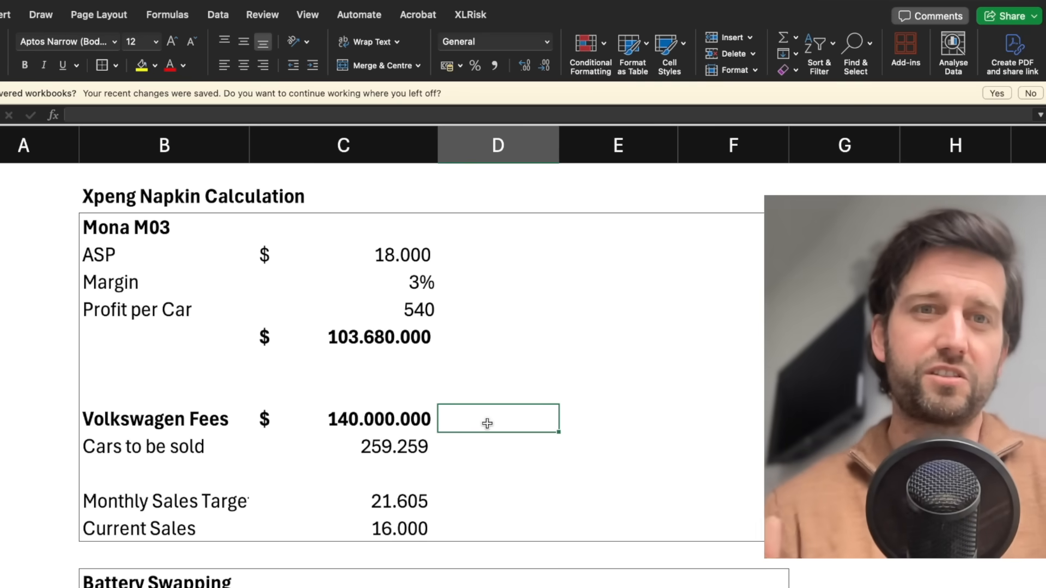
left_click(155, 418)
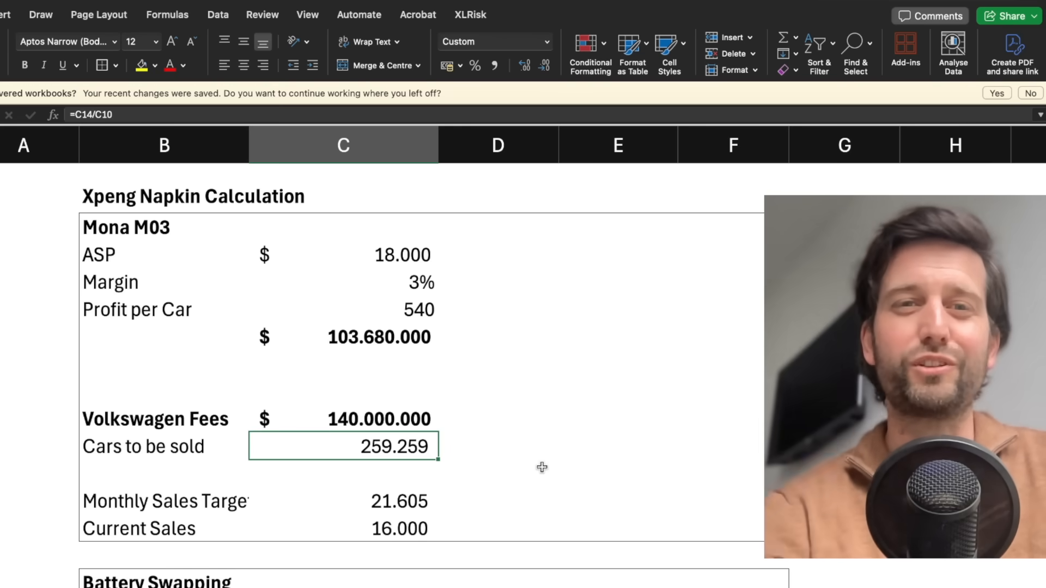
mouse_move(364, 453)
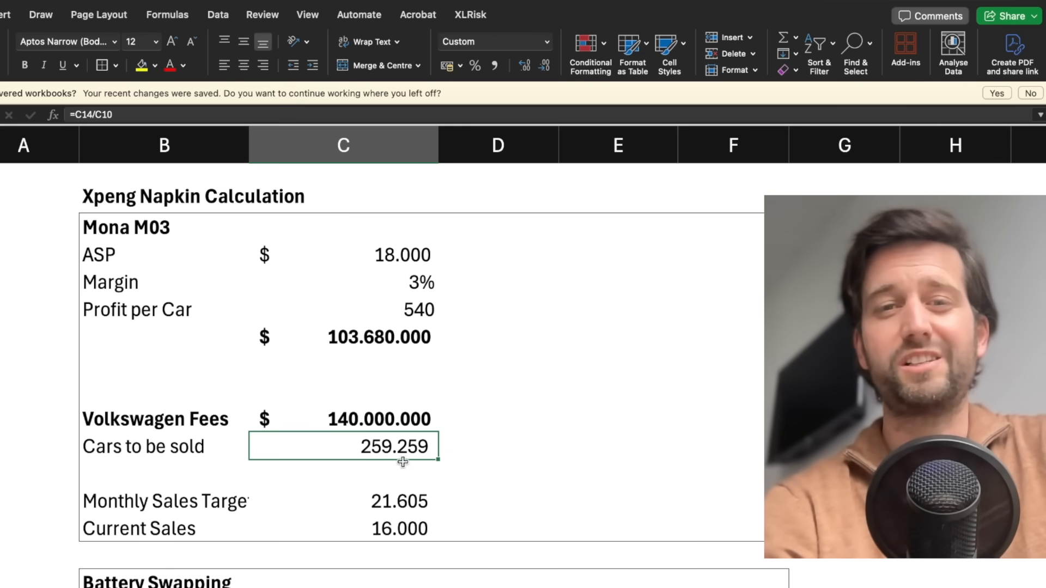
mouse_move(150, 312)
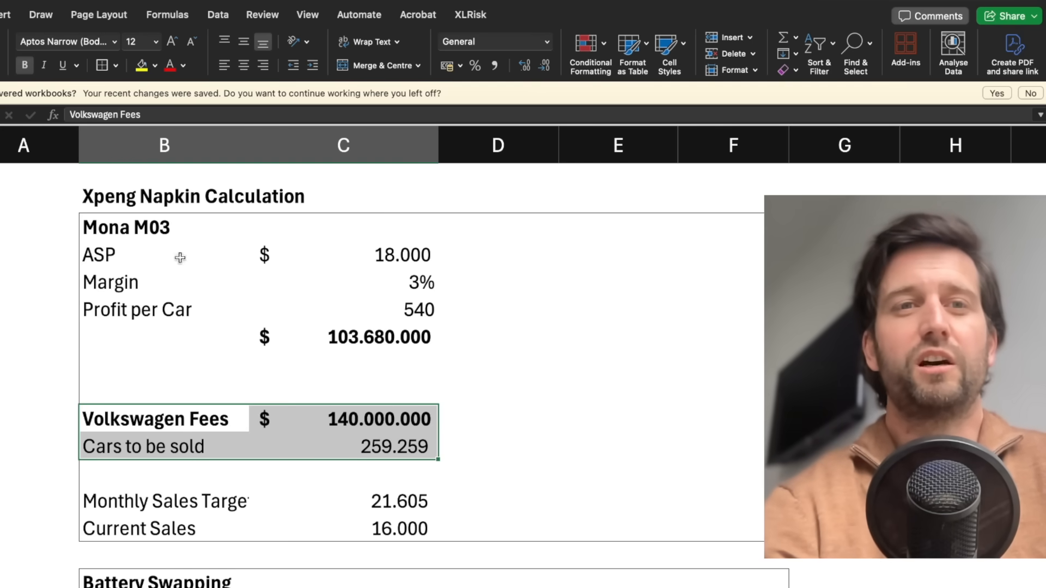
left_click(614, 362)
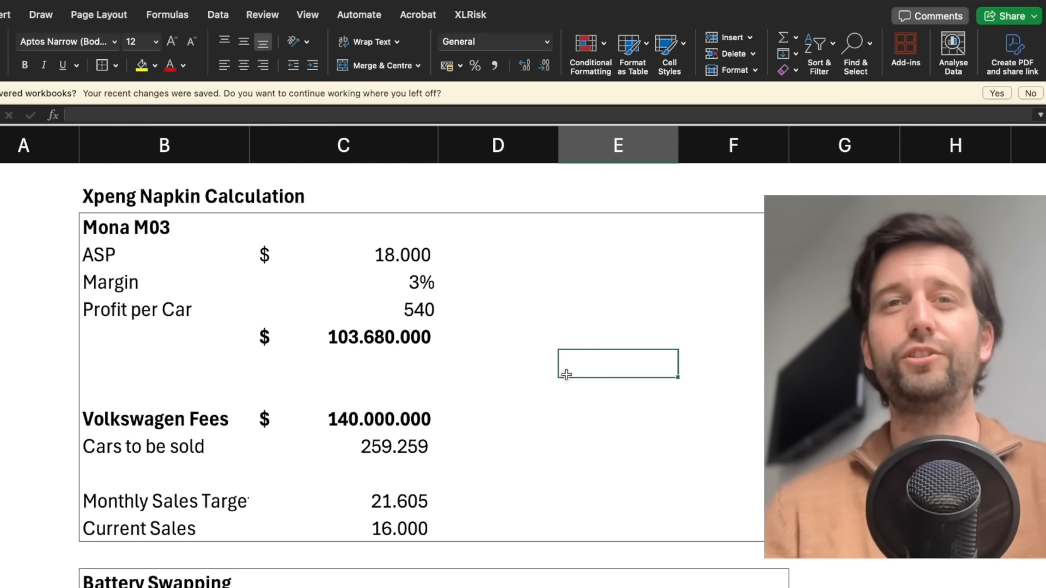
mouse_move(91, 292)
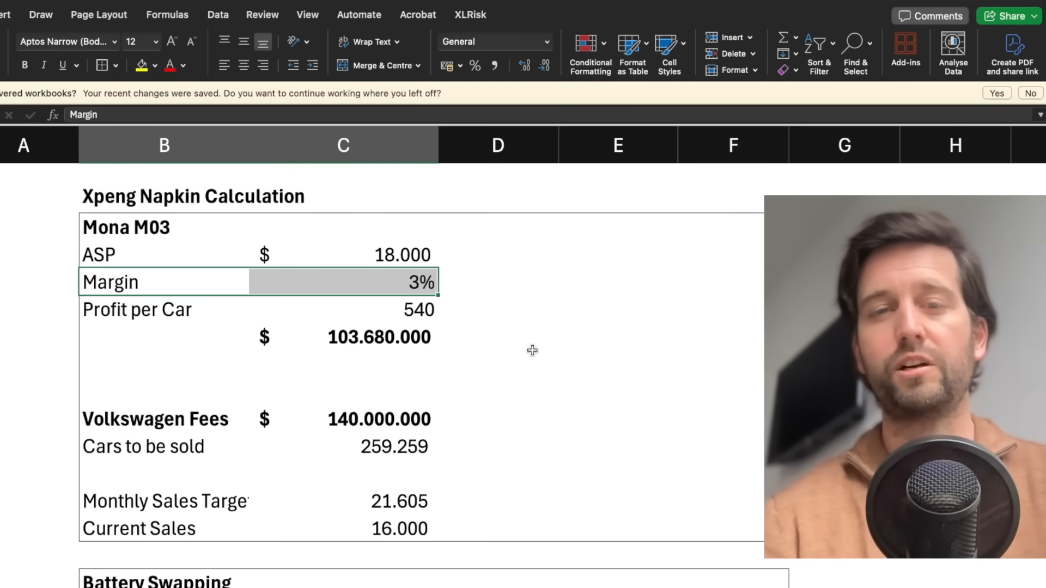
left_click(497, 255)
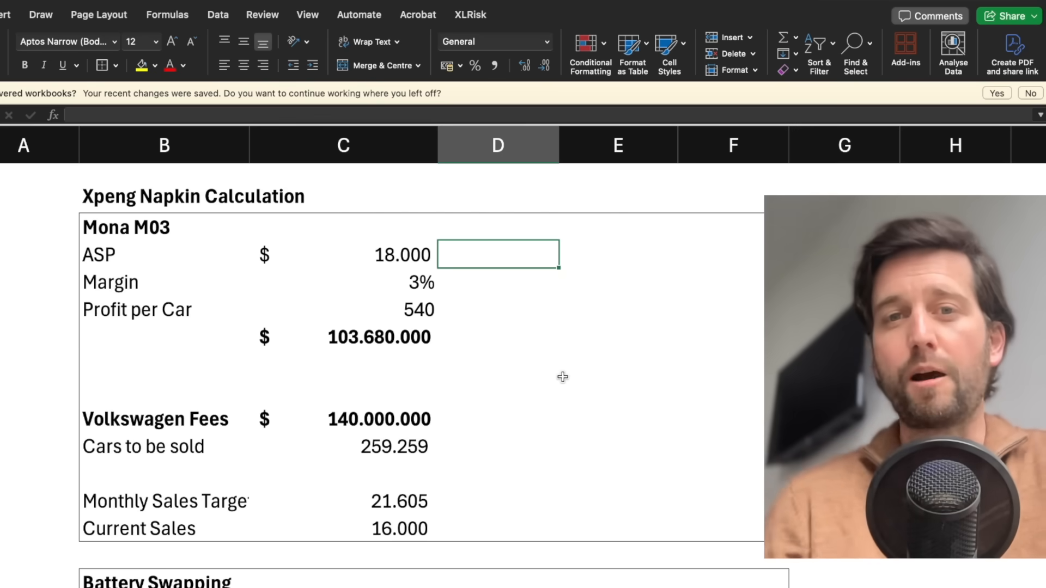
left_click(422, 281)
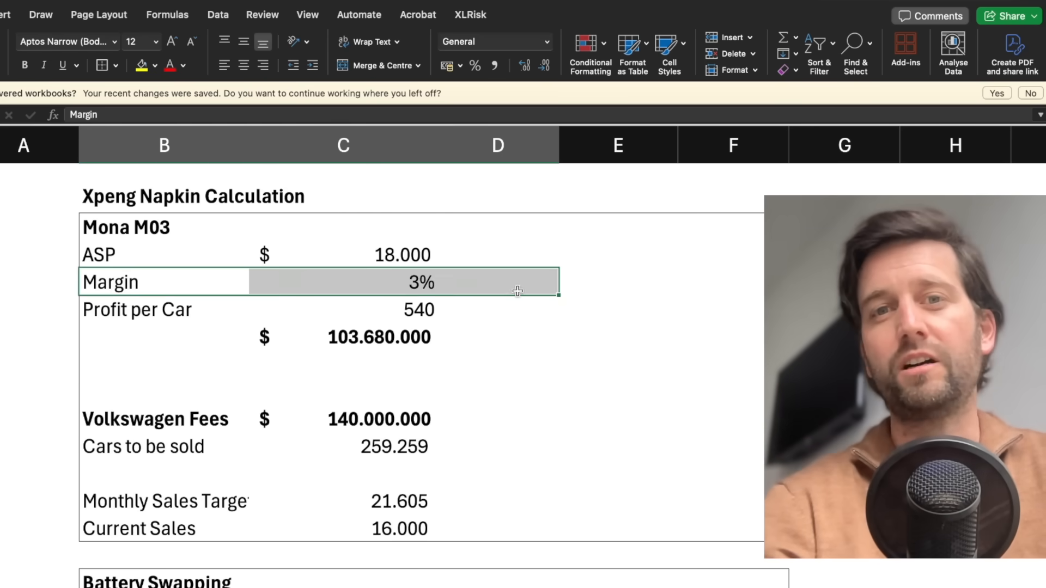
left_click(497, 281)
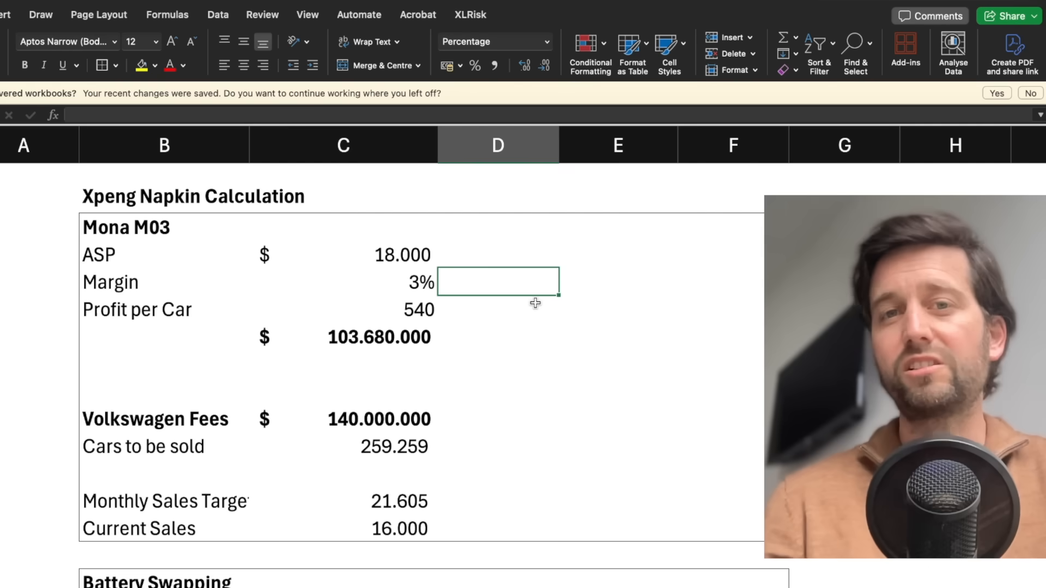
mouse_move(99, 282)
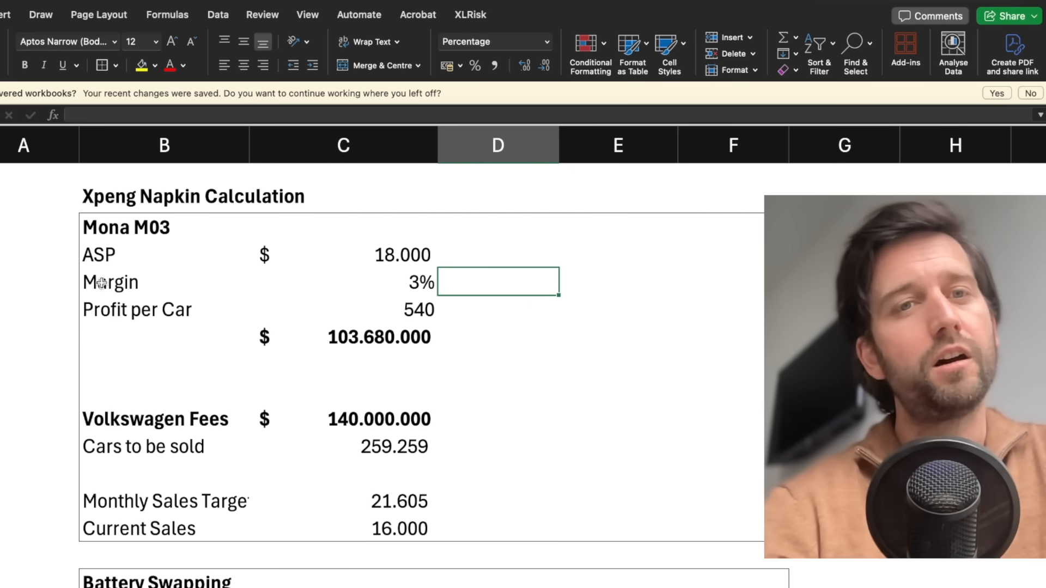
left_click(496, 308)
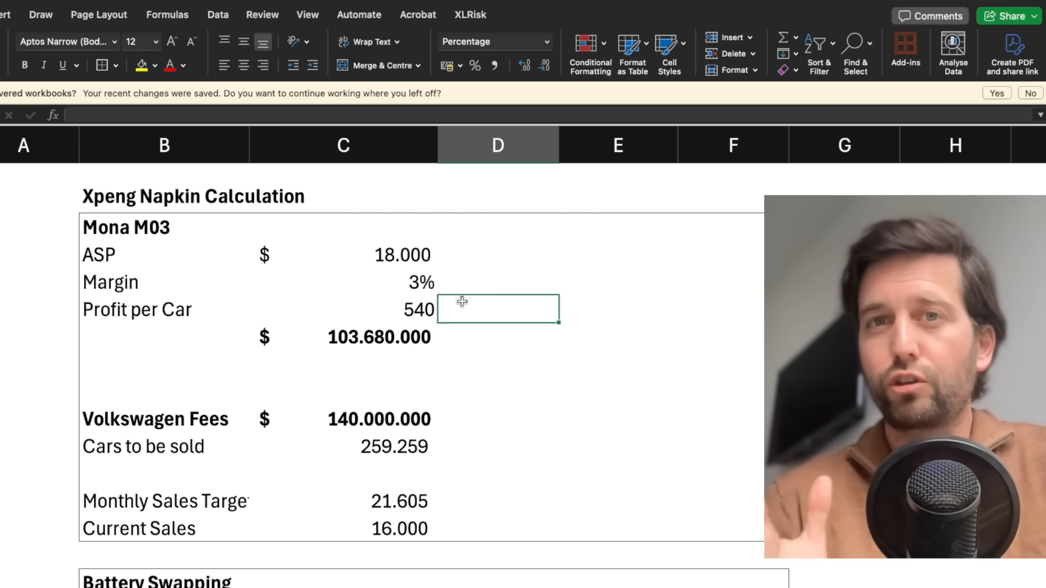
mouse_move(238, 274)
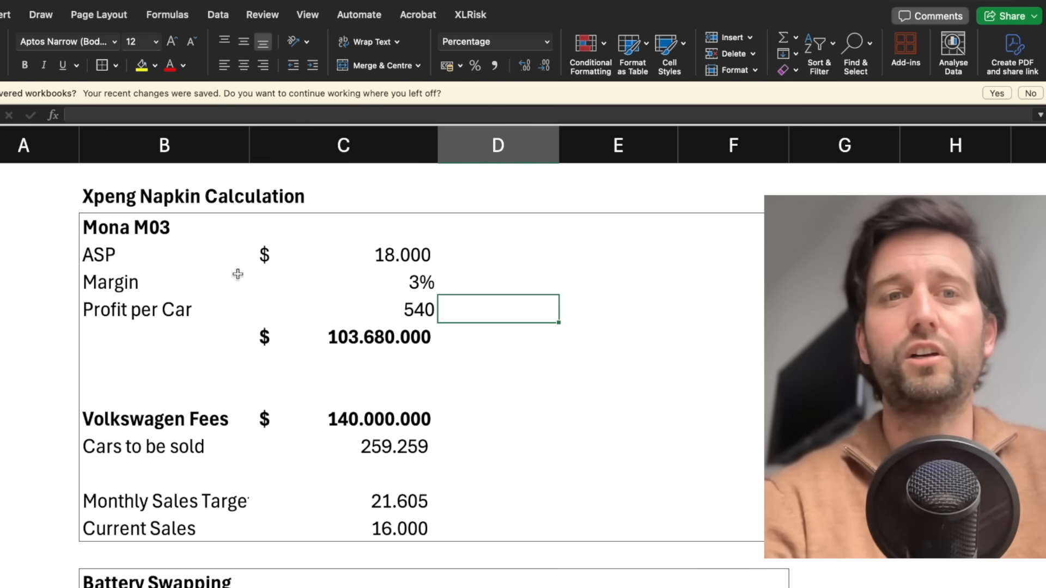
left_click(496, 281)
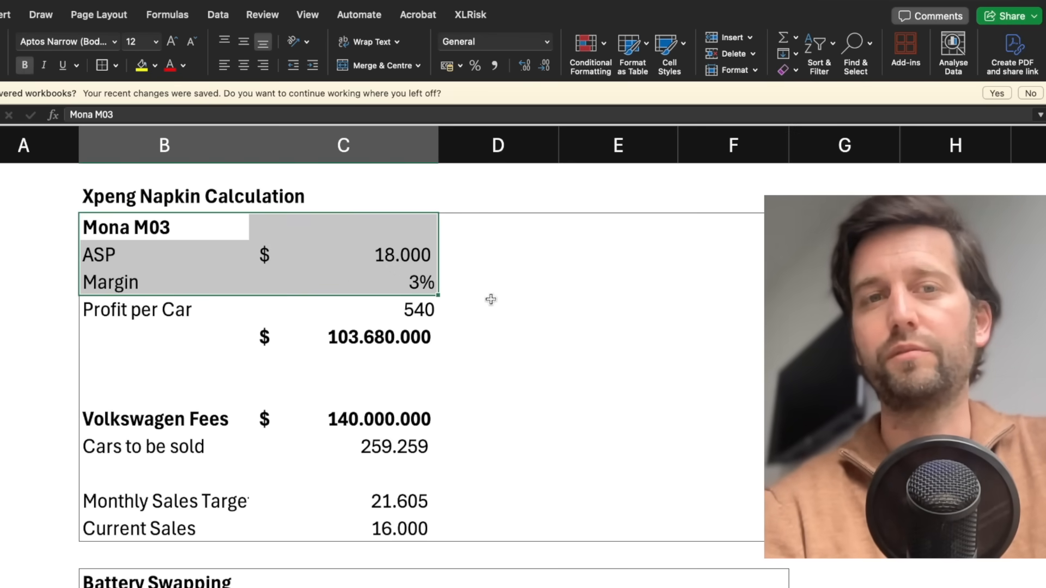
left_click(496, 308)
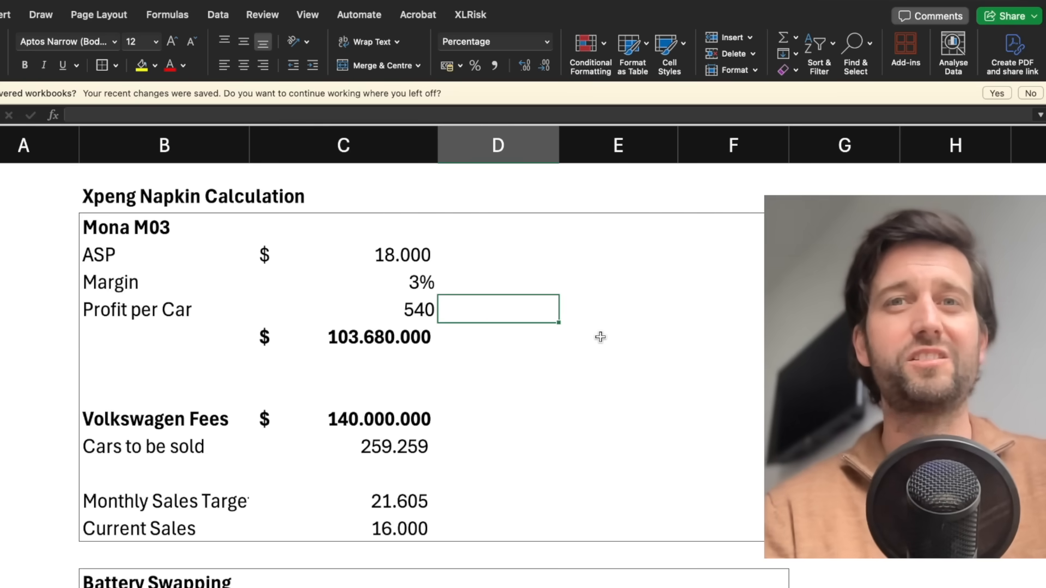
mouse_move(110, 415)
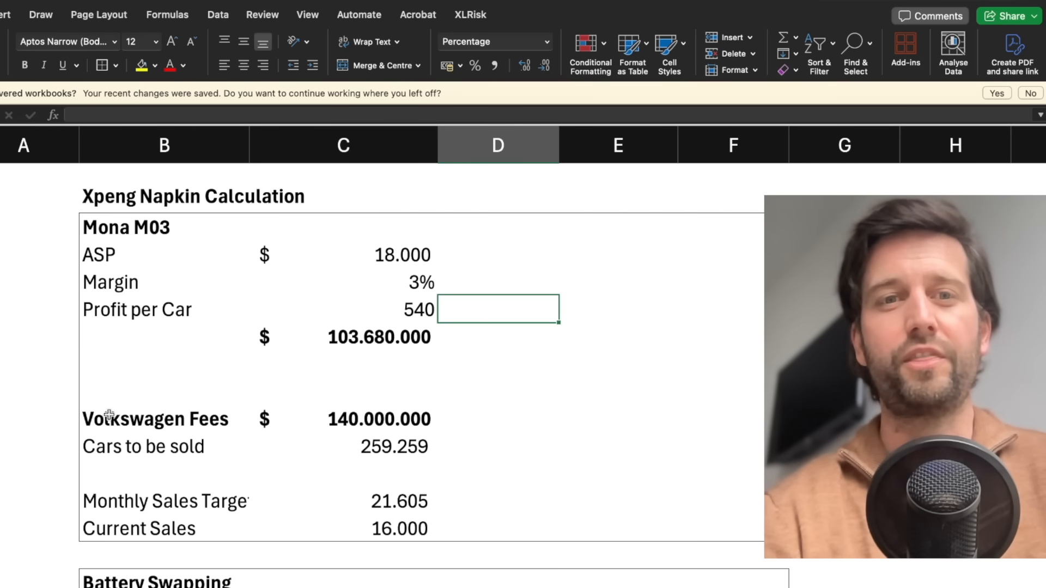
left_click(617, 445)
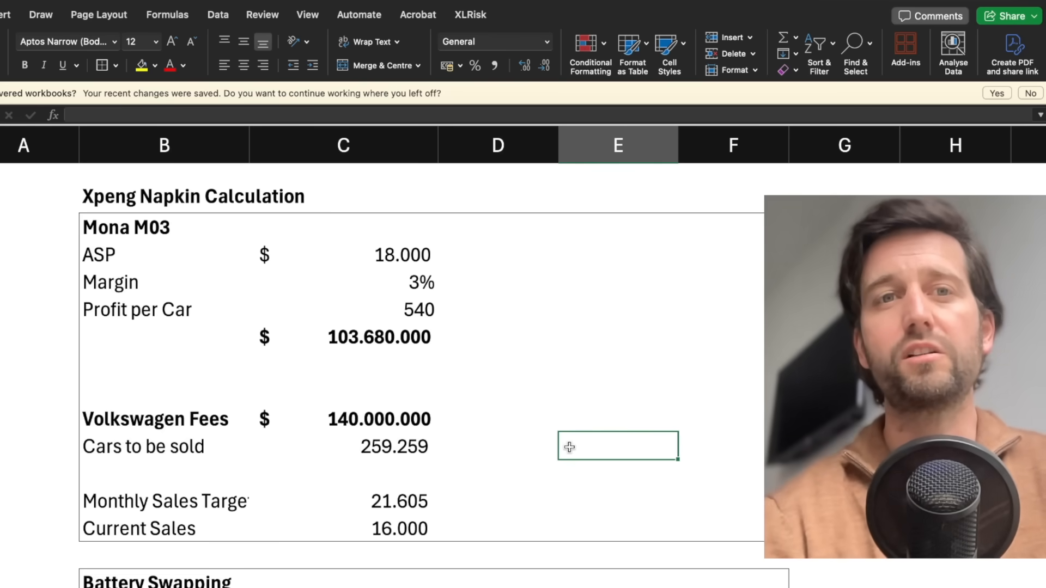
scroll("down", 3)
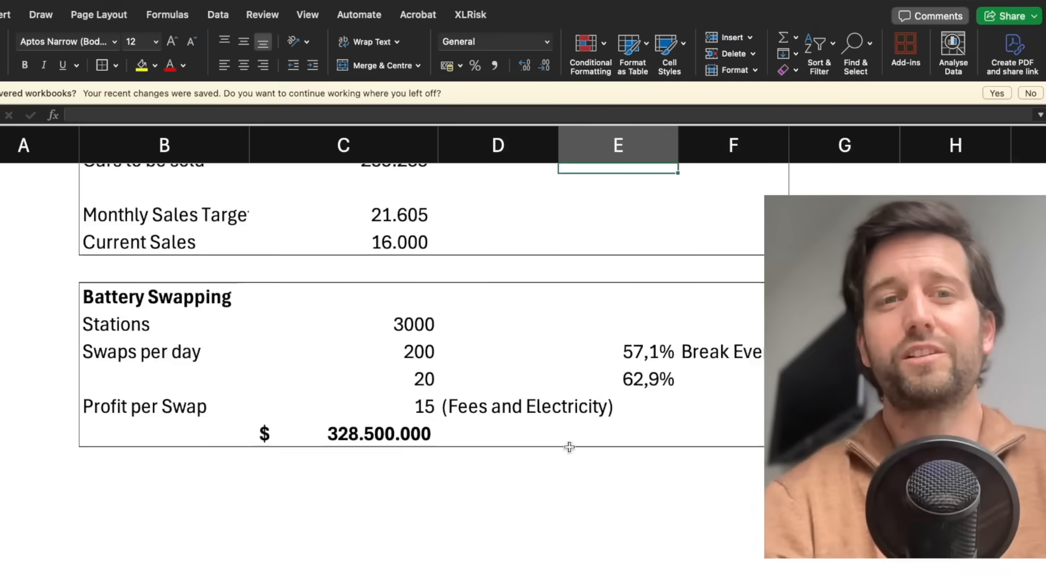
scroll("up", 3)
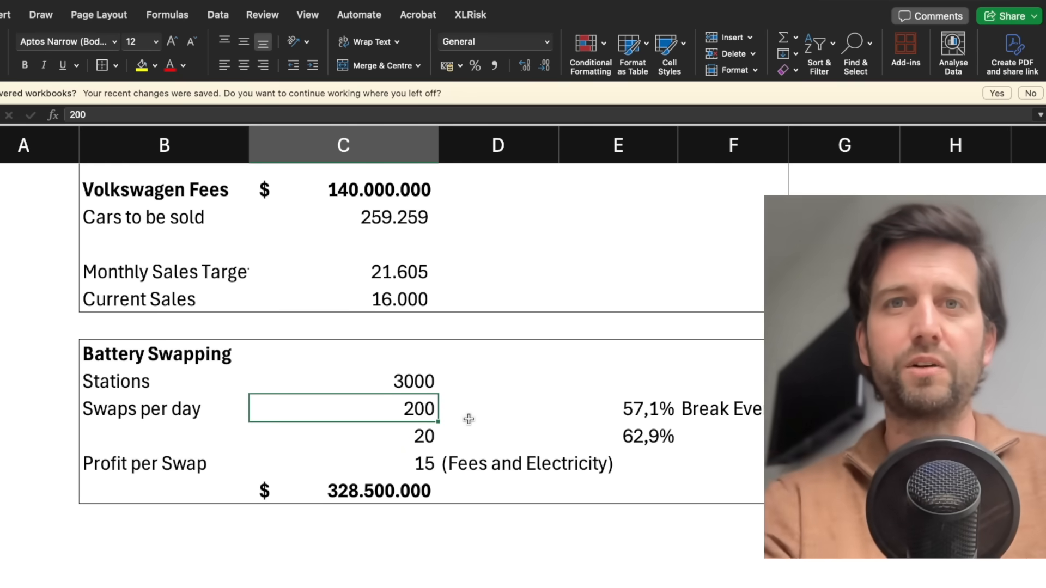
mouse_move(365, 451)
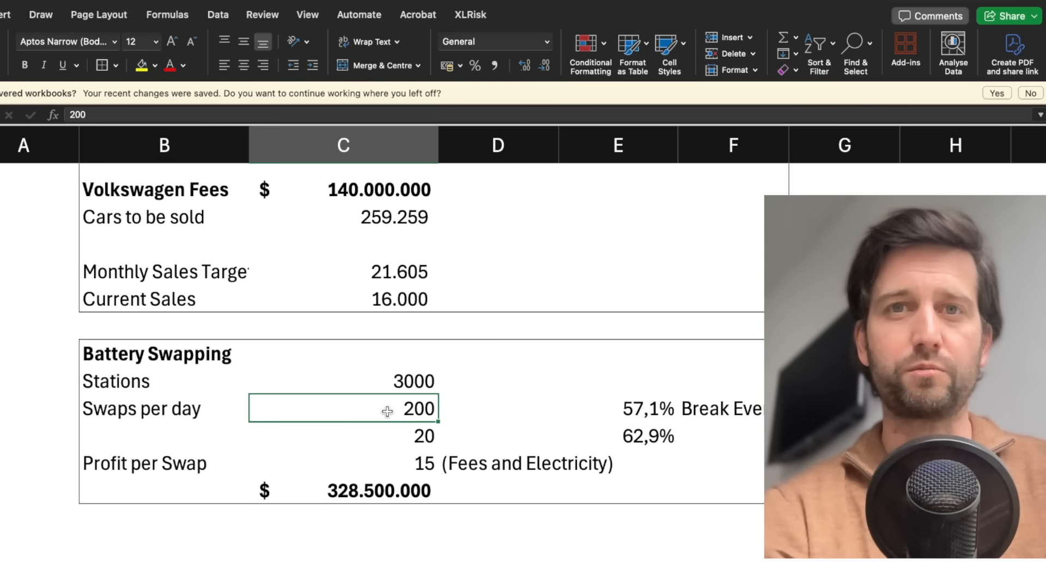
left_click(343, 436)
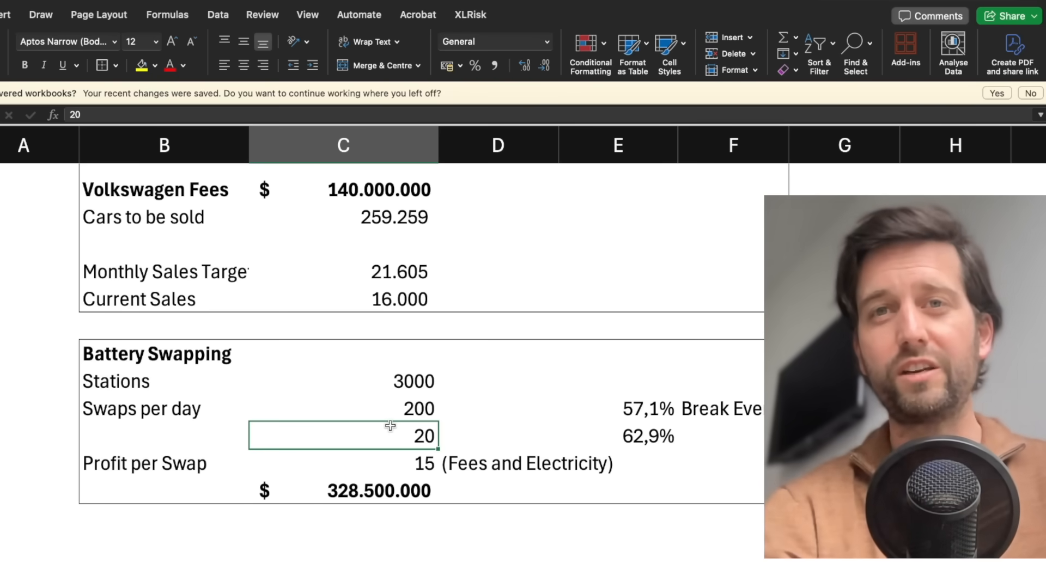
left_click(616, 435)
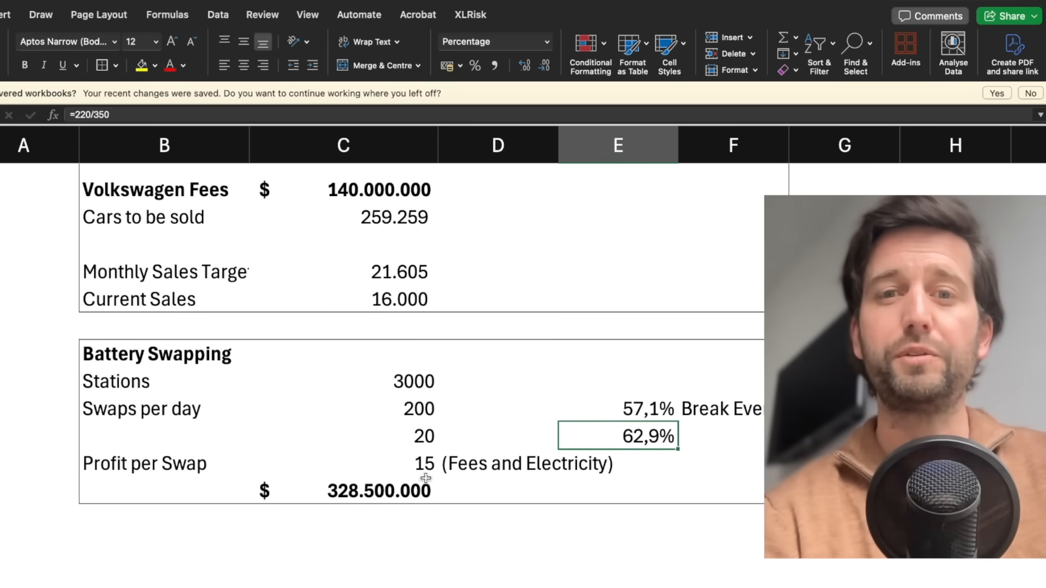
left_click(343, 464)
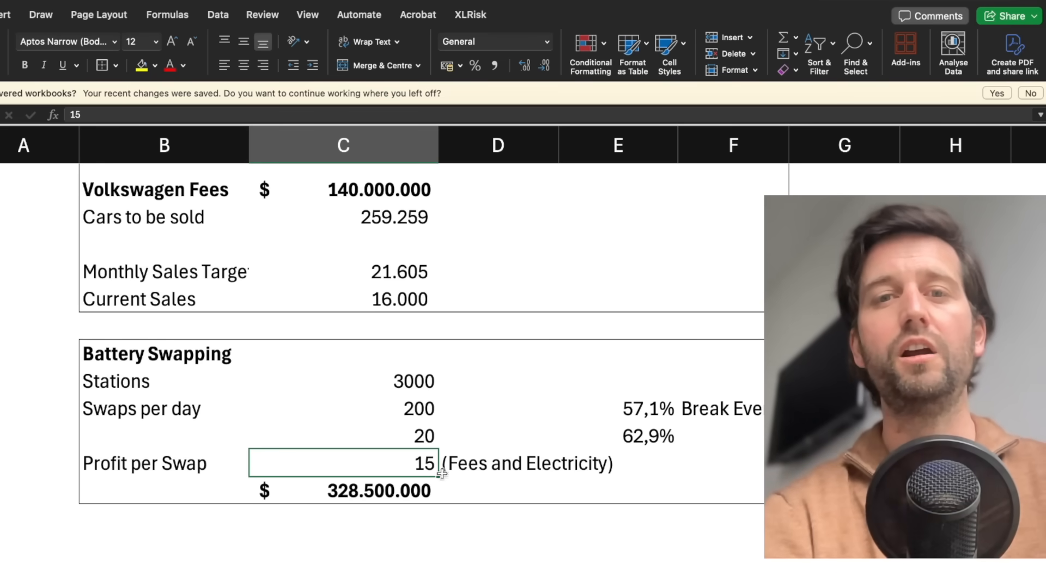
left_click(343, 491)
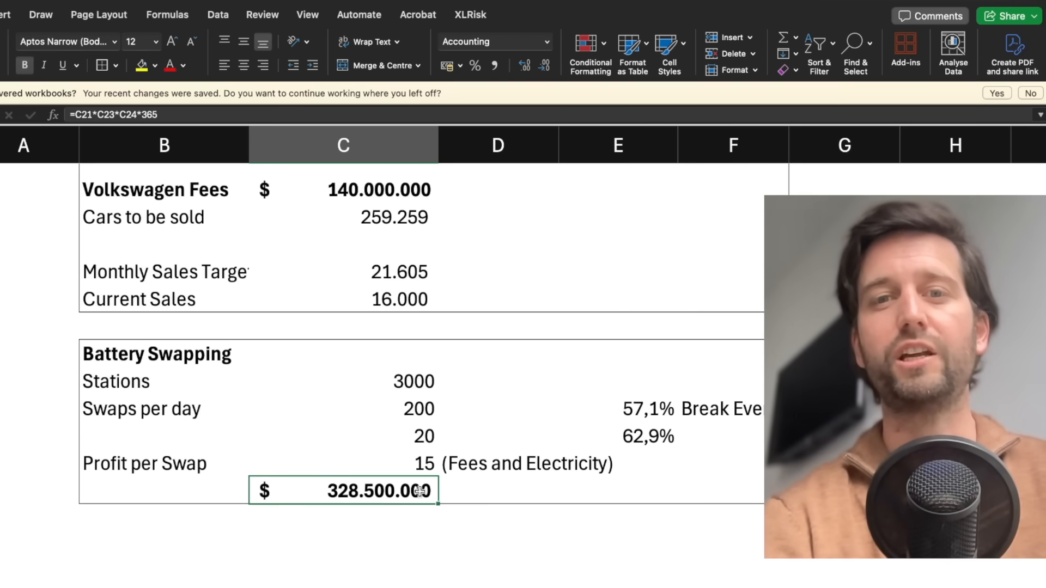
mouse_move(419, 547)
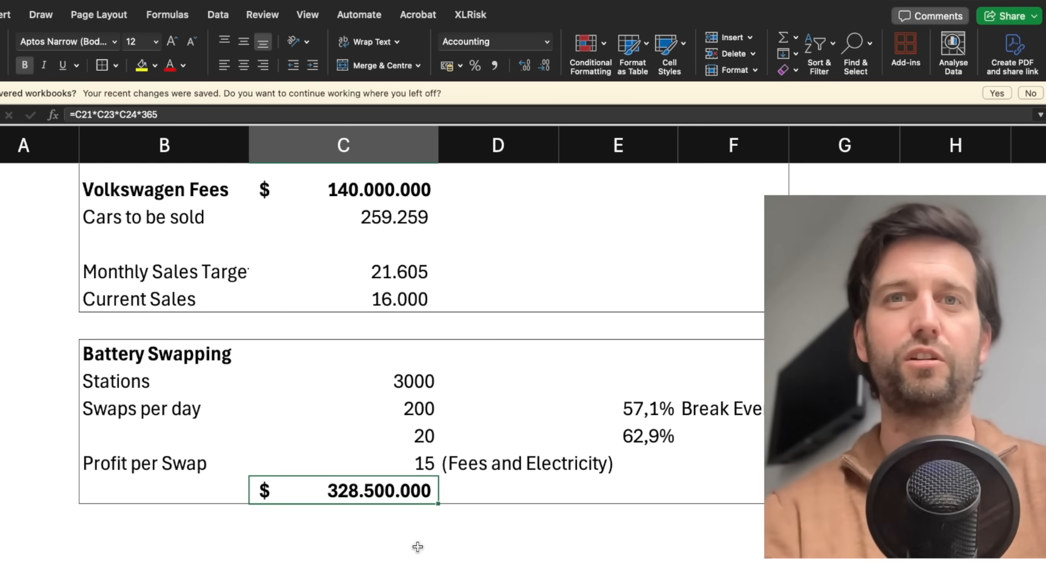
mouse_move(342, 508)
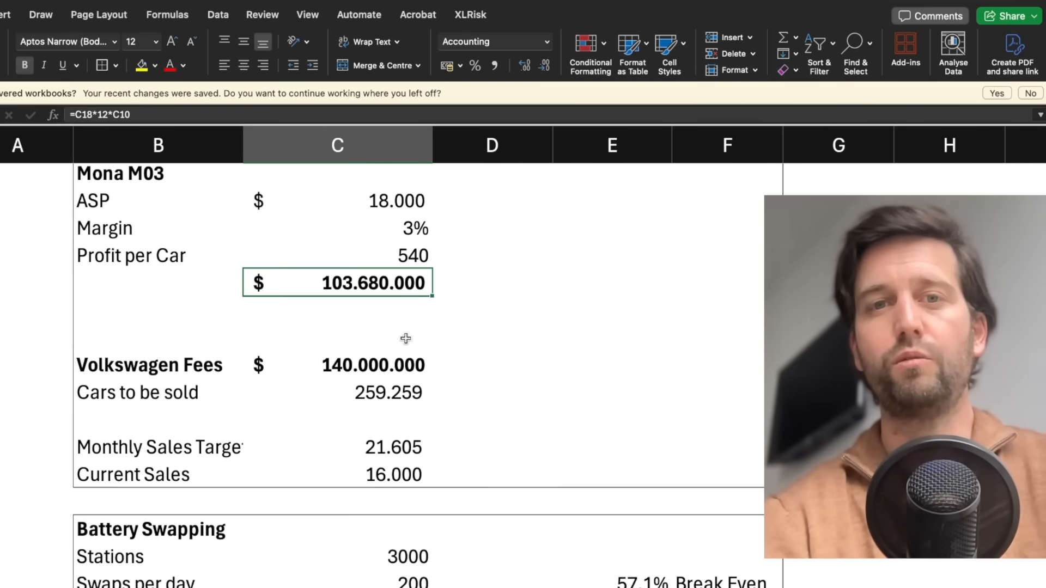
scroll("up", 3)
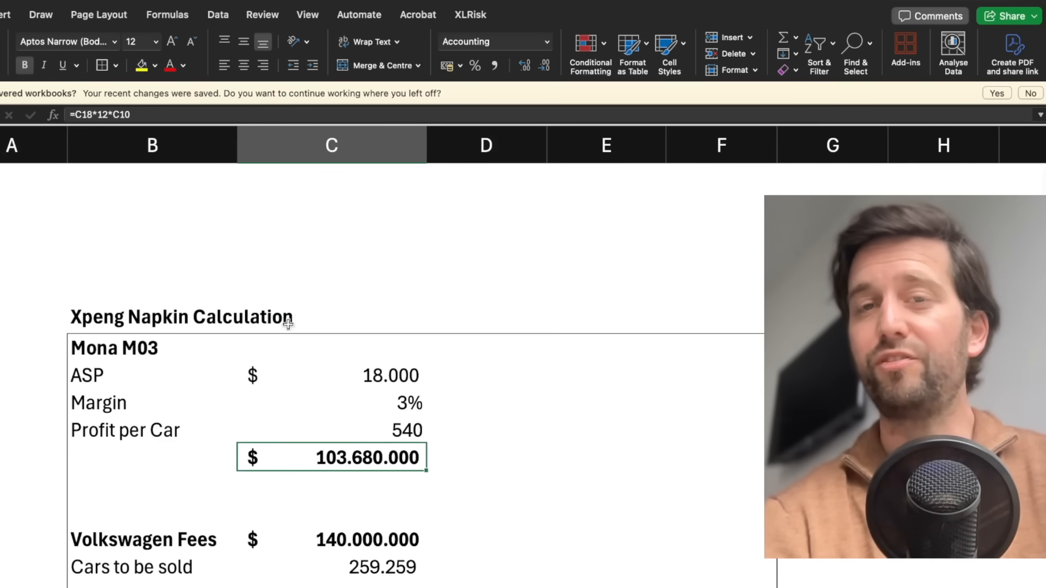
scroll("down", 3)
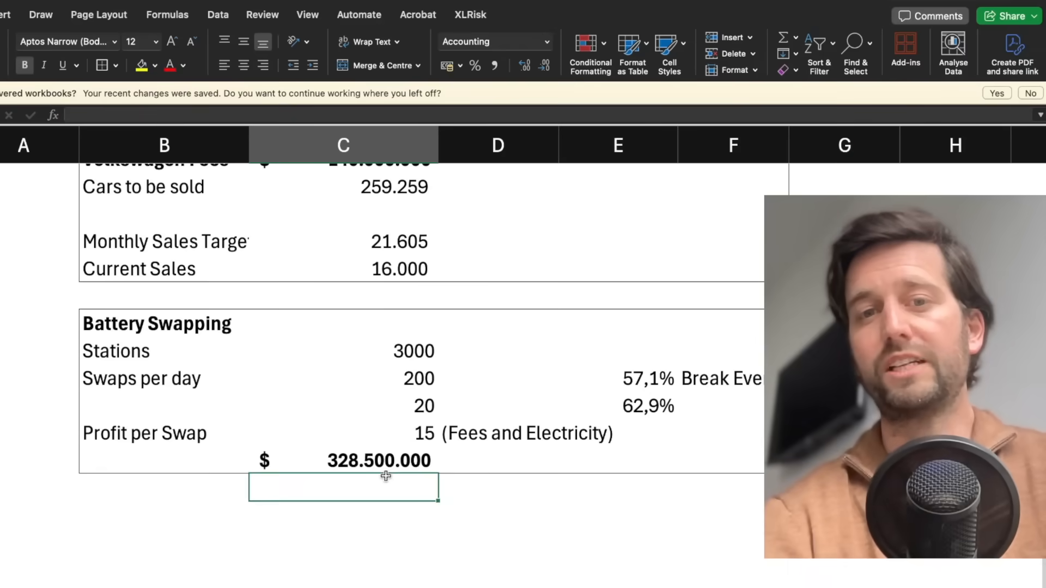
left_click(343, 459)
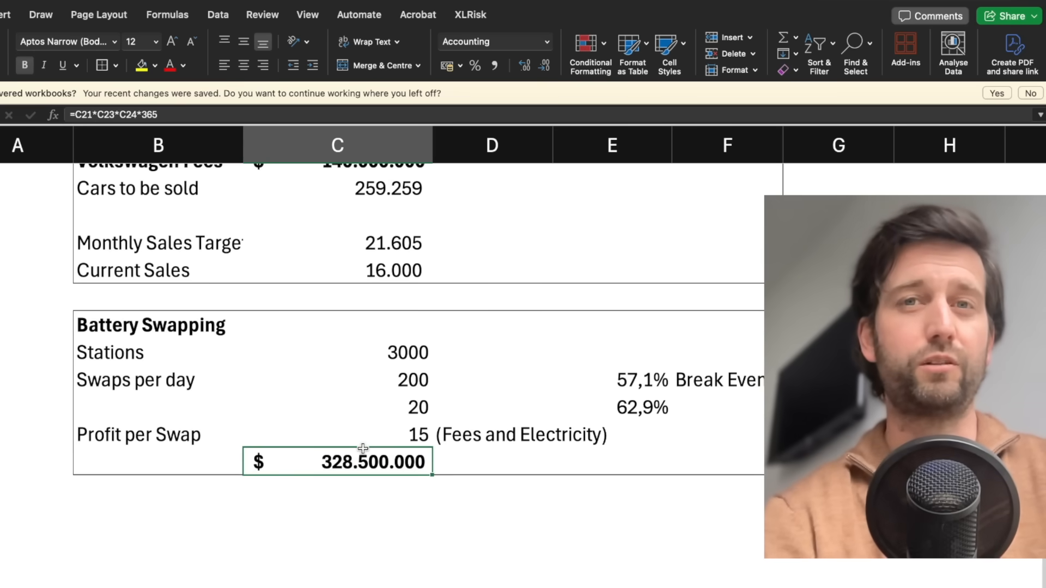
mouse_move(370, 447)
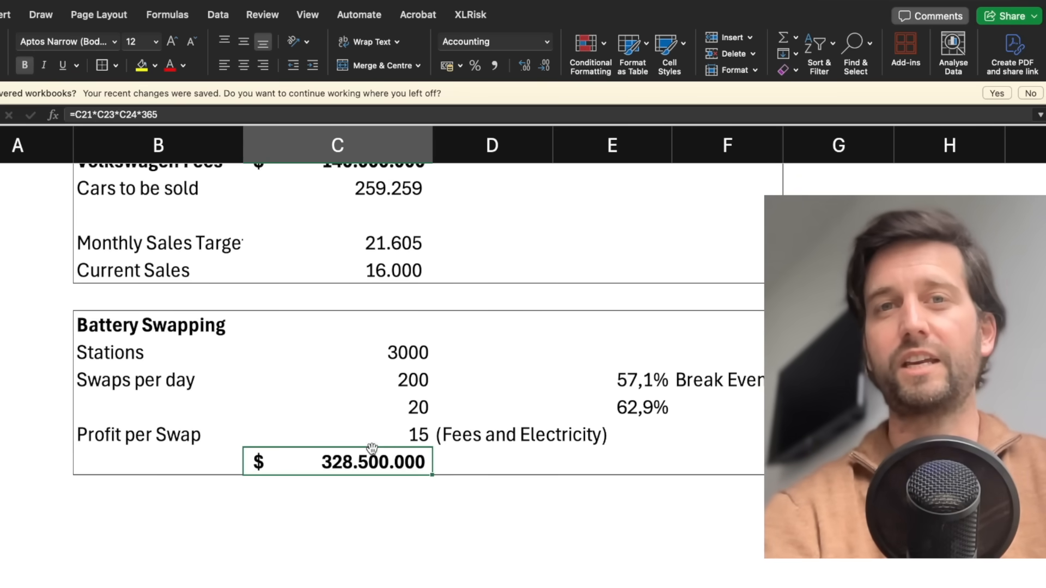
mouse_move(705, 512)
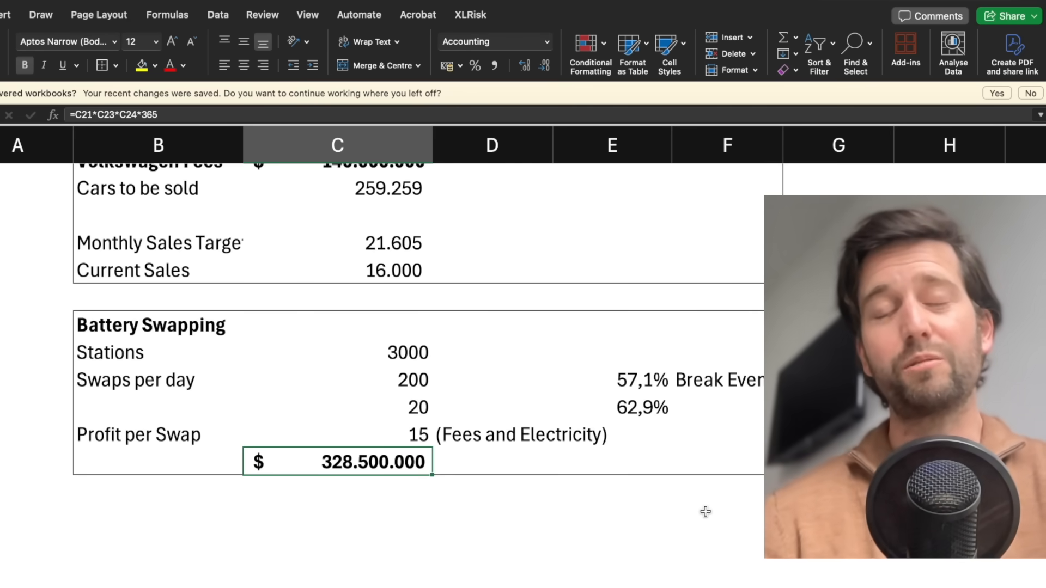
scroll("up", 3)
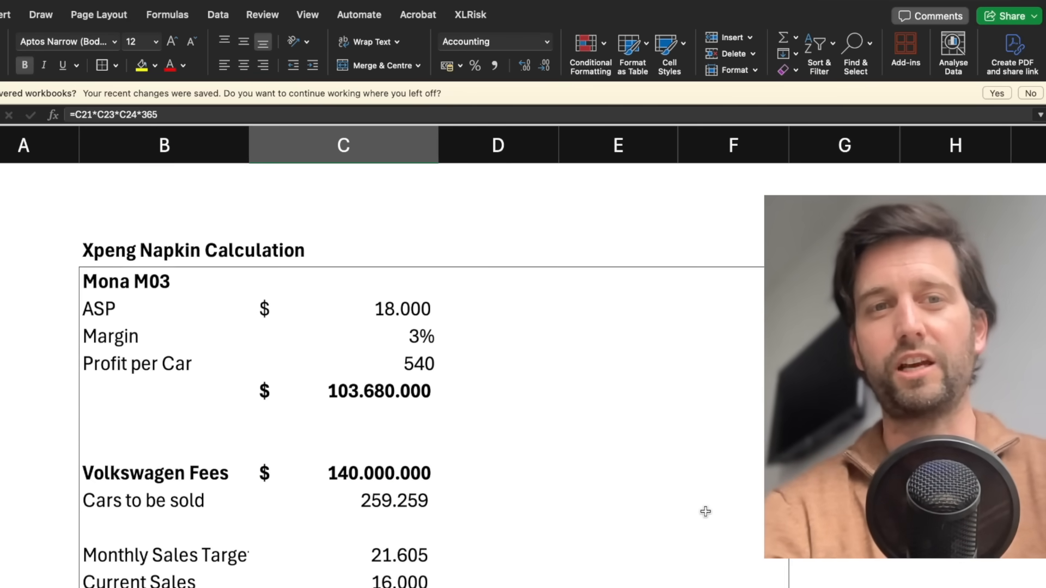
scroll("down", 3)
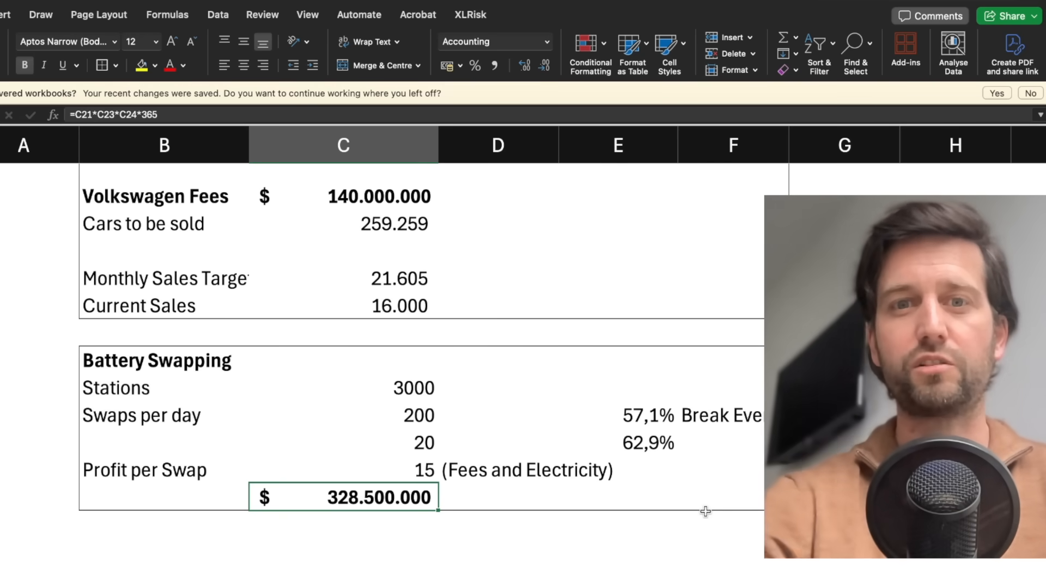
left_click(327, 553)
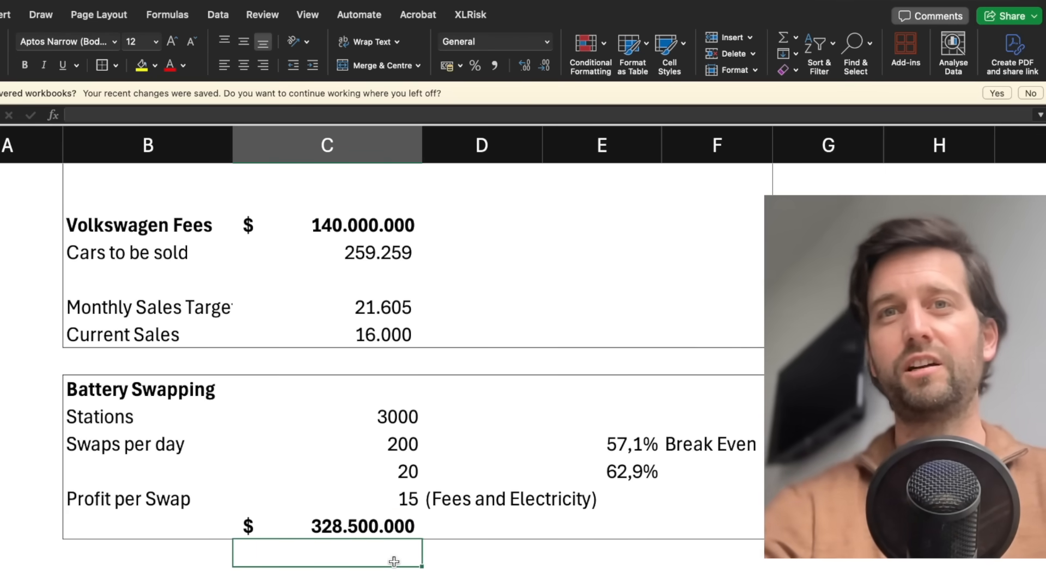
scroll("up", 3)
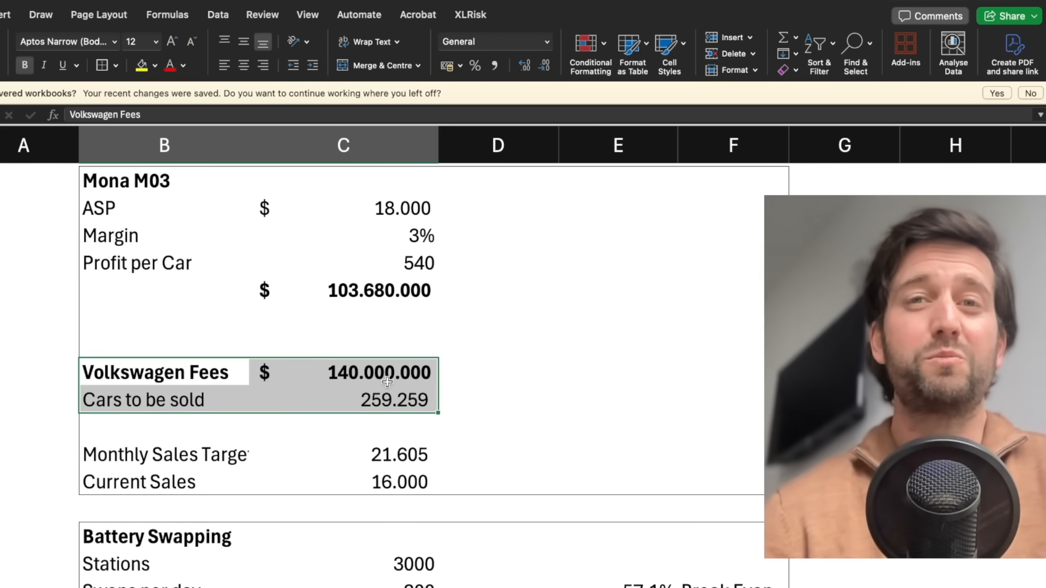
scroll("up", 3)
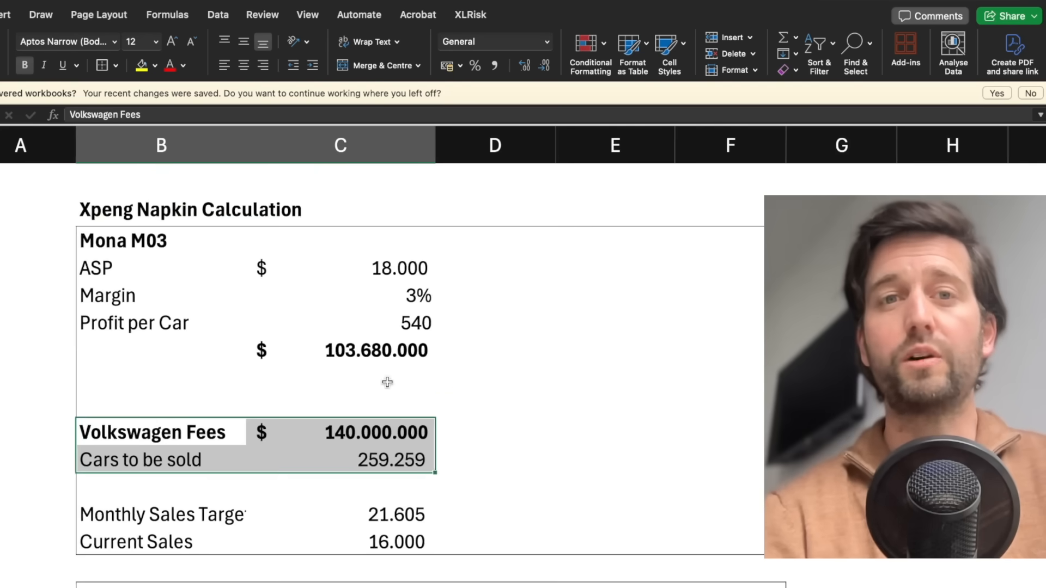